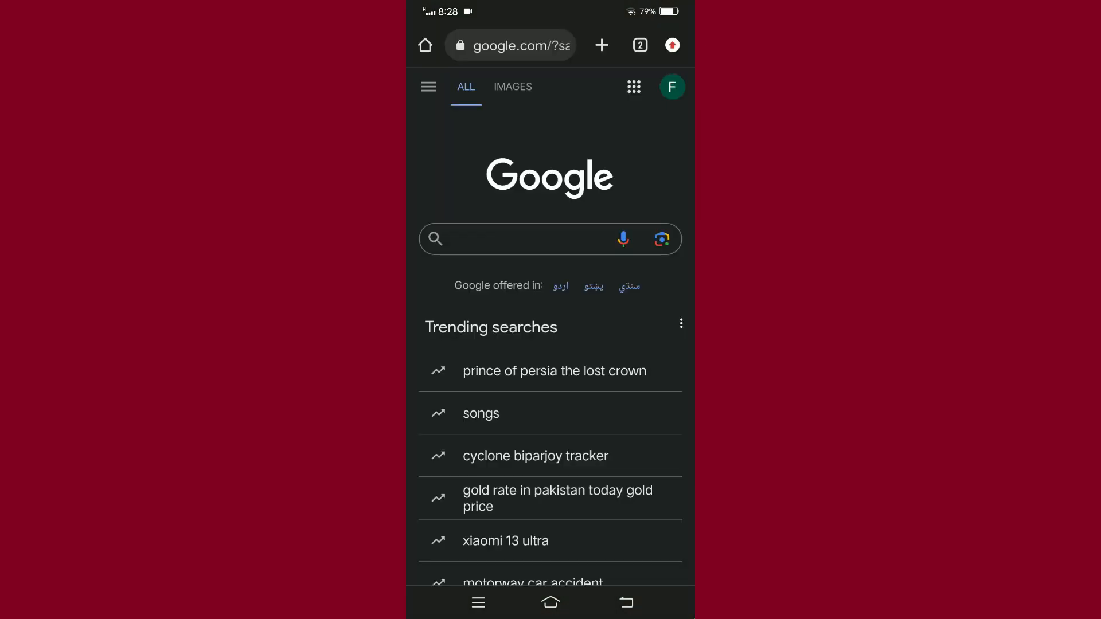
Rerun the recent Google search for 'discord servers' from the search box history
{"action": "left_click", "coordinate": [536, 239]}
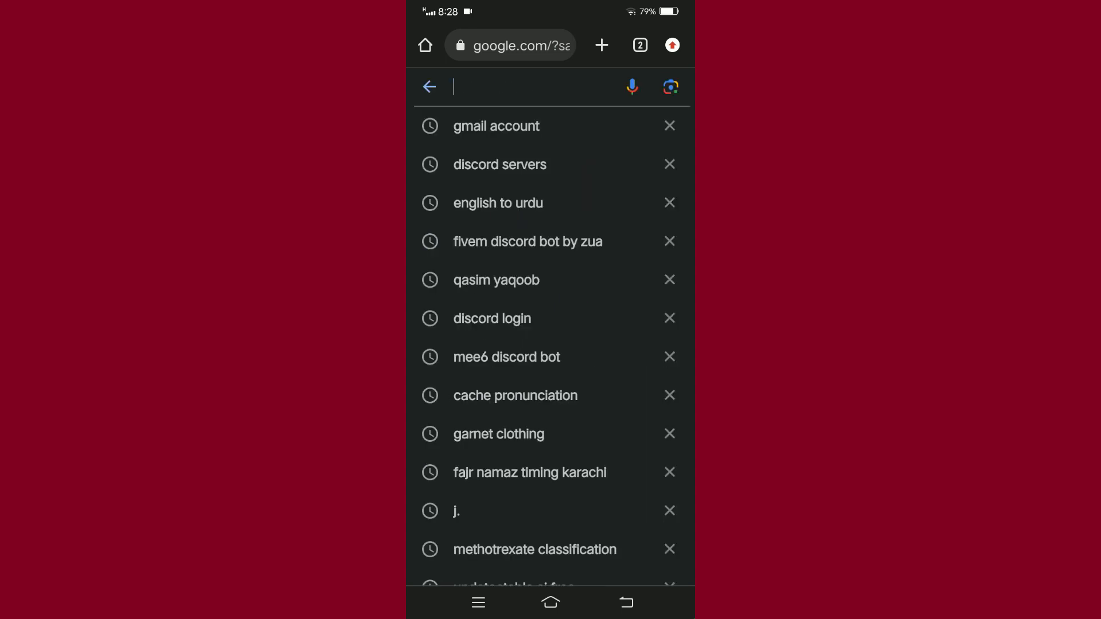
{"action": "left_click", "coordinate": [500, 164]}
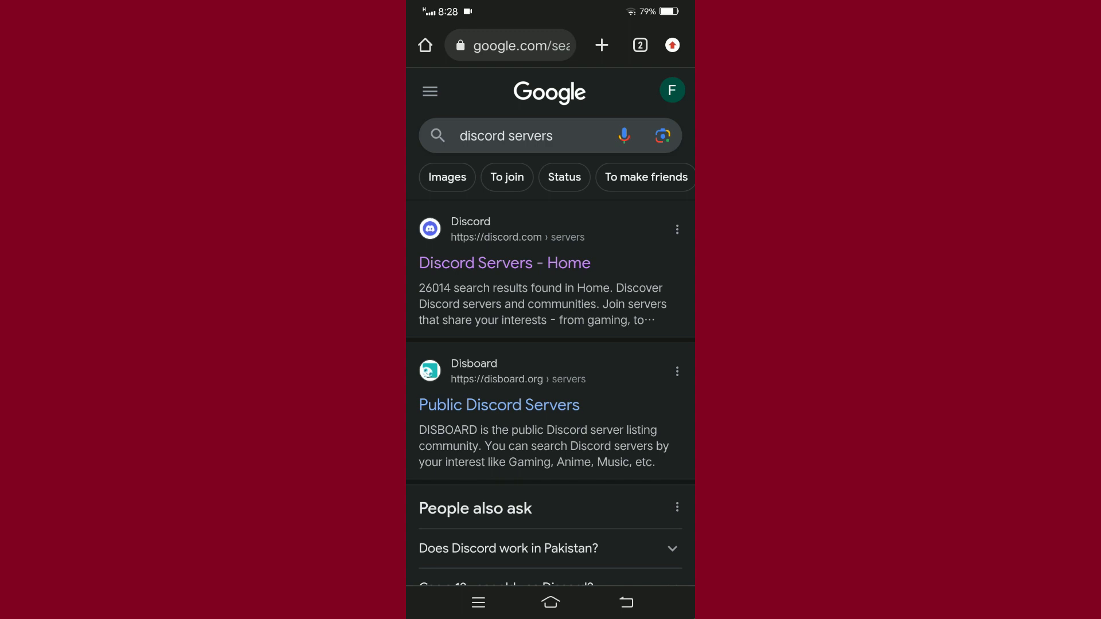
Follow the 'Discord Servers - Home' result and choose to open it in the Discord app
{"action": "left_click", "coordinate": [504, 263]}
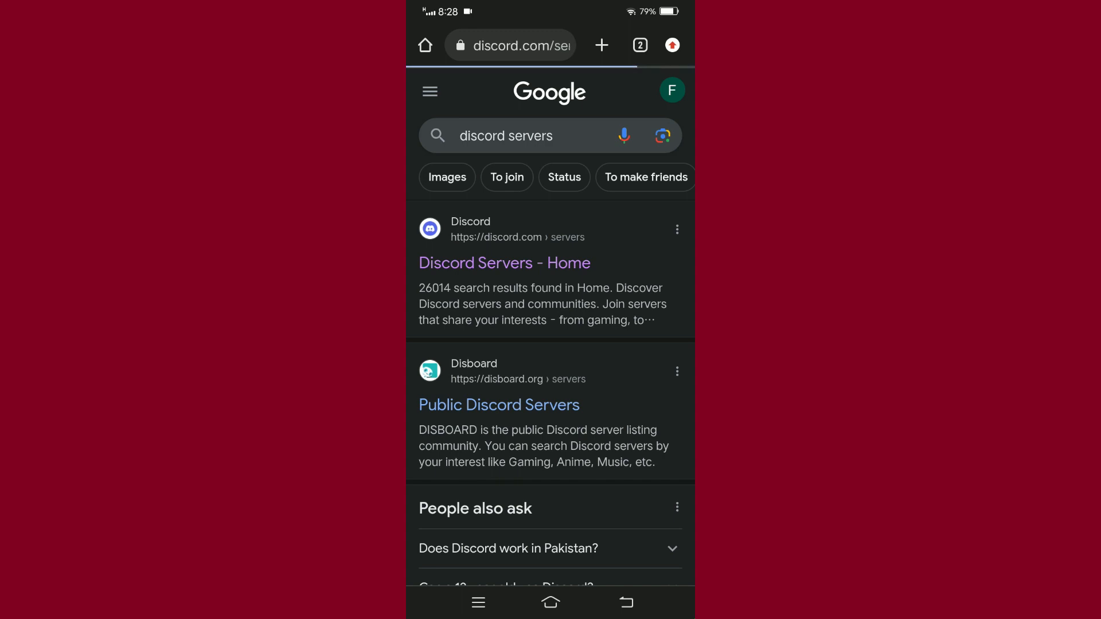
{"action": "left_click", "coordinate": [504, 263]}
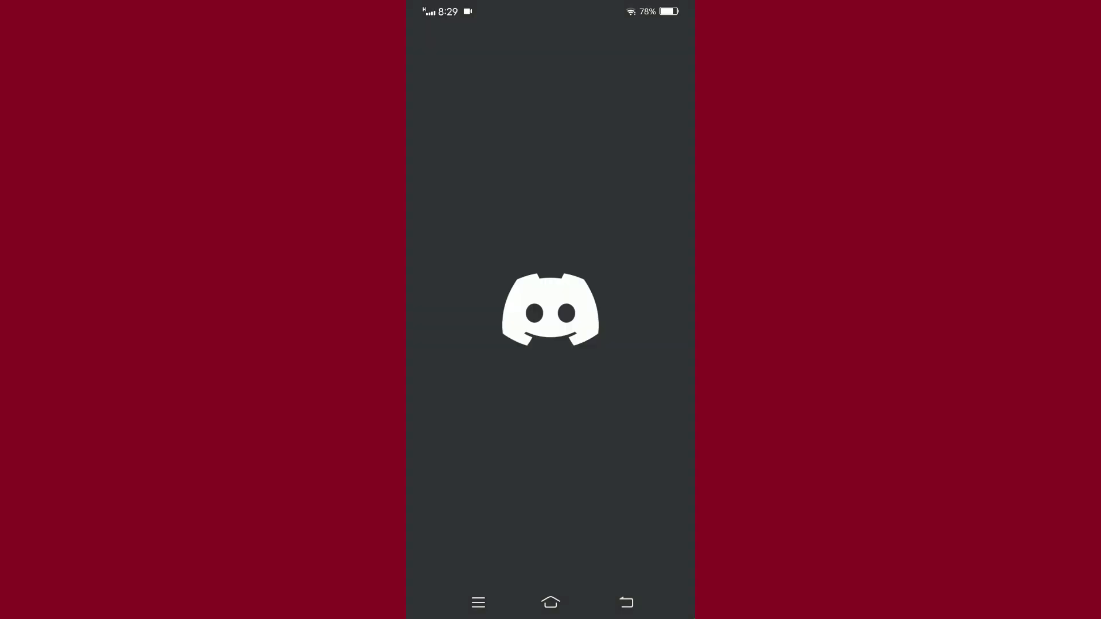